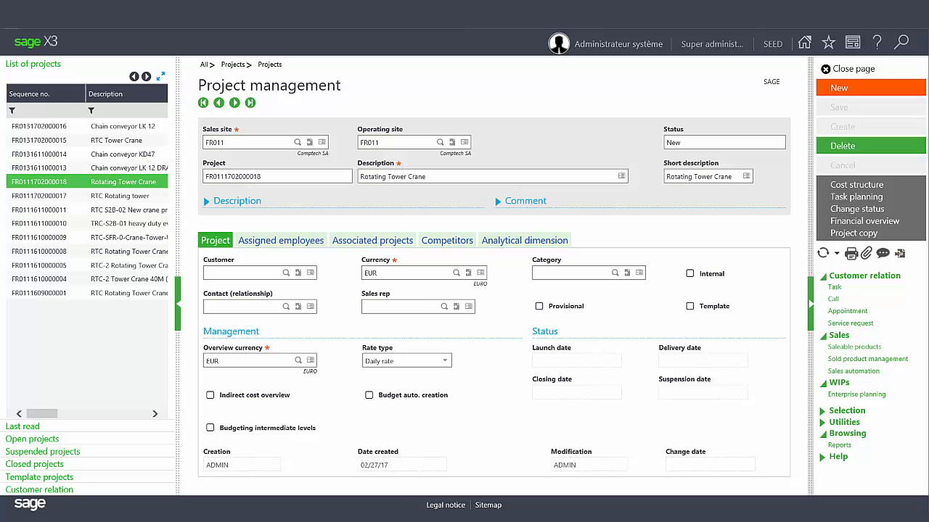
mouse_move(722, 201)
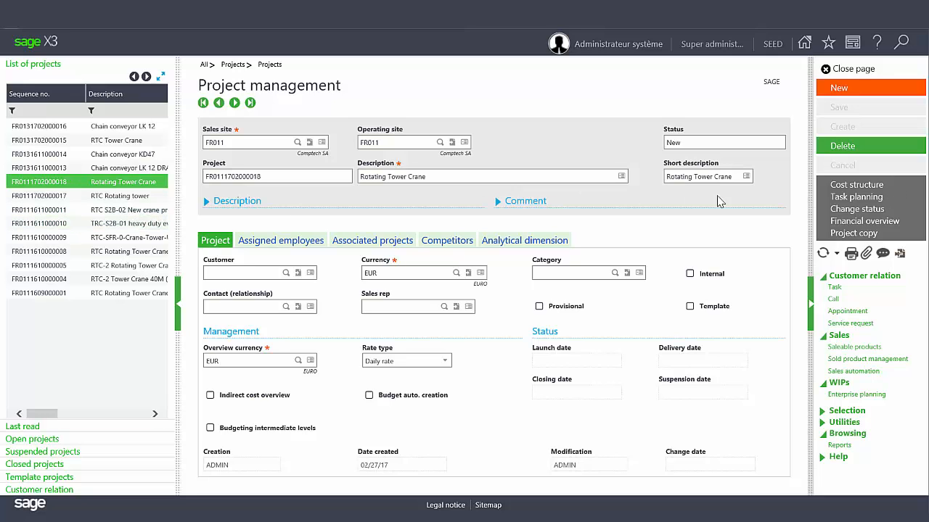
click(857, 196)
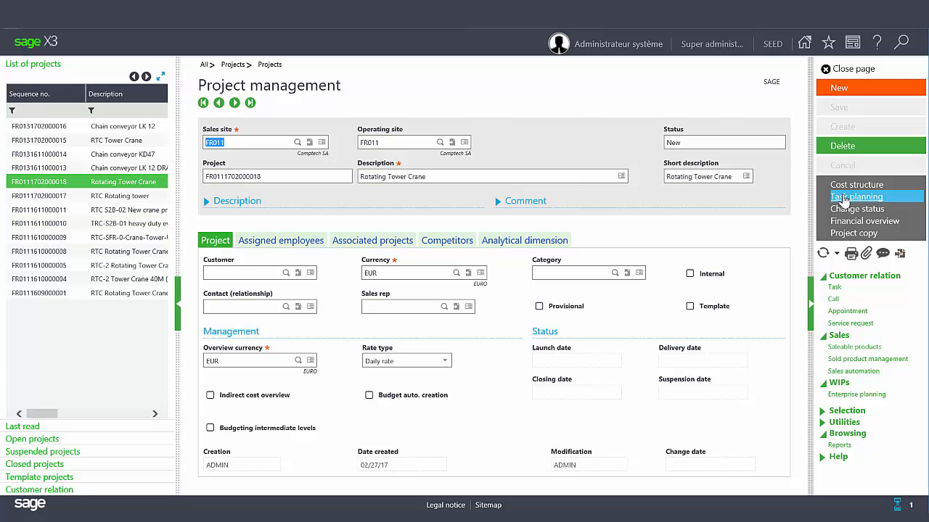
click(858, 196)
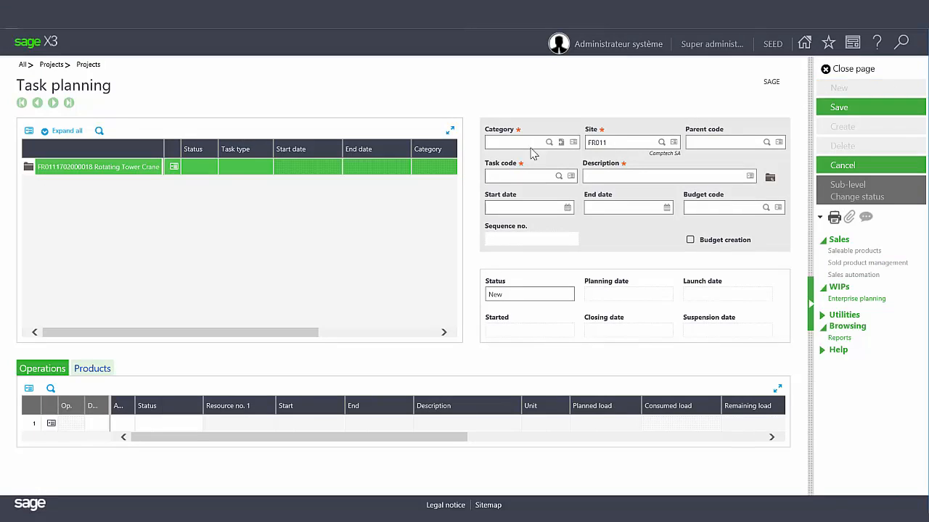
Step: Save task T1000 Design (03/01/17–03/31/17) and add T2000 Crane Assembly
click(550, 142)
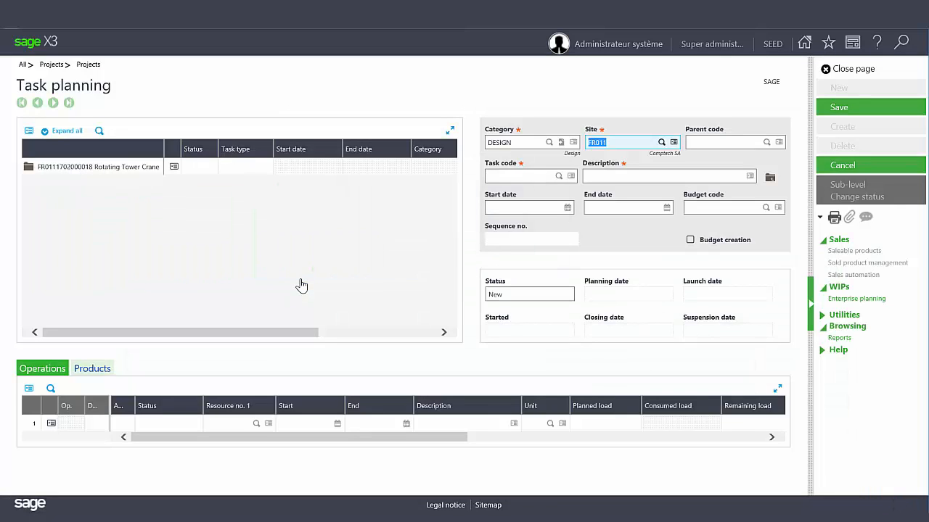
click(530, 176)
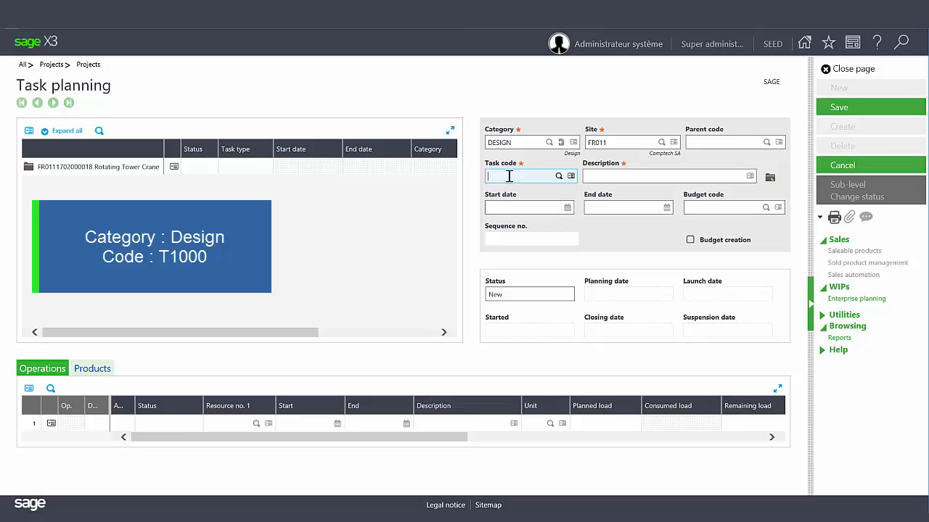
text(t)
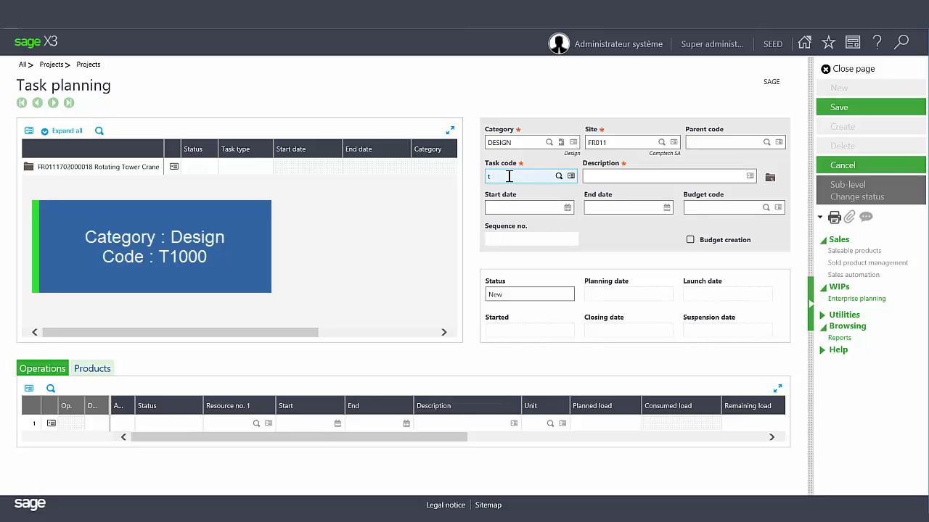
text(1000)
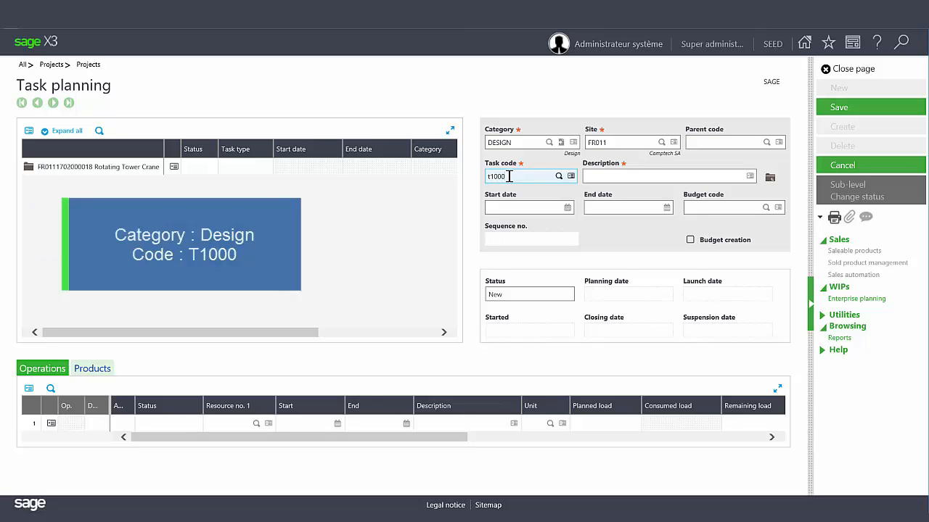
text(Design)
click(628, 208)
text(03/31/17)
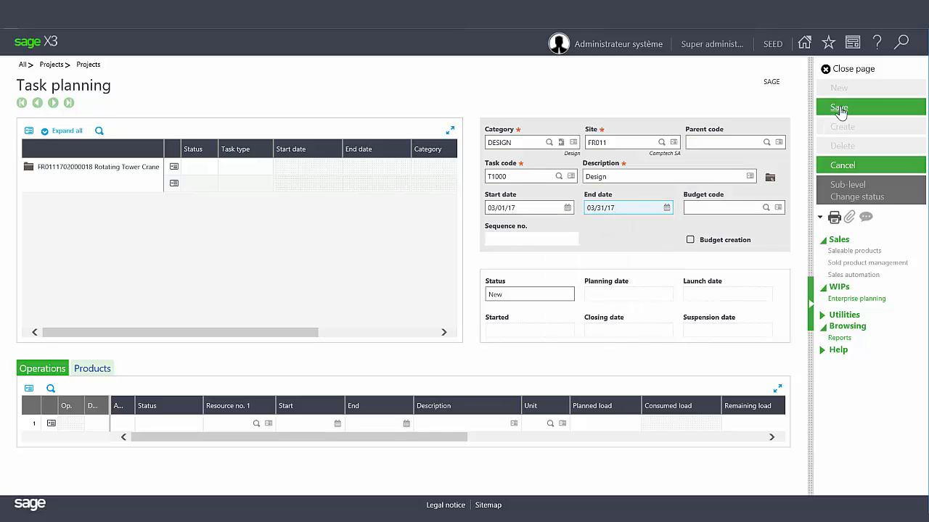
click(840, 107)
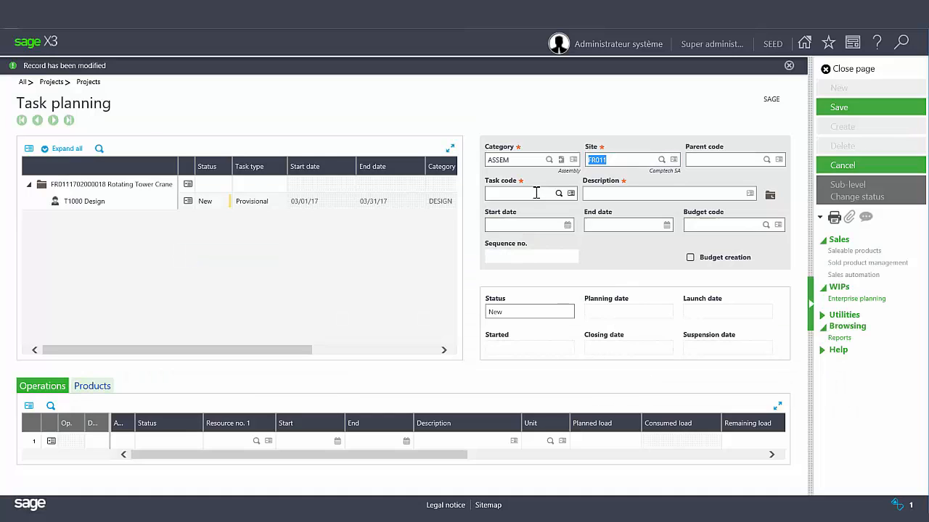
text(Crane)
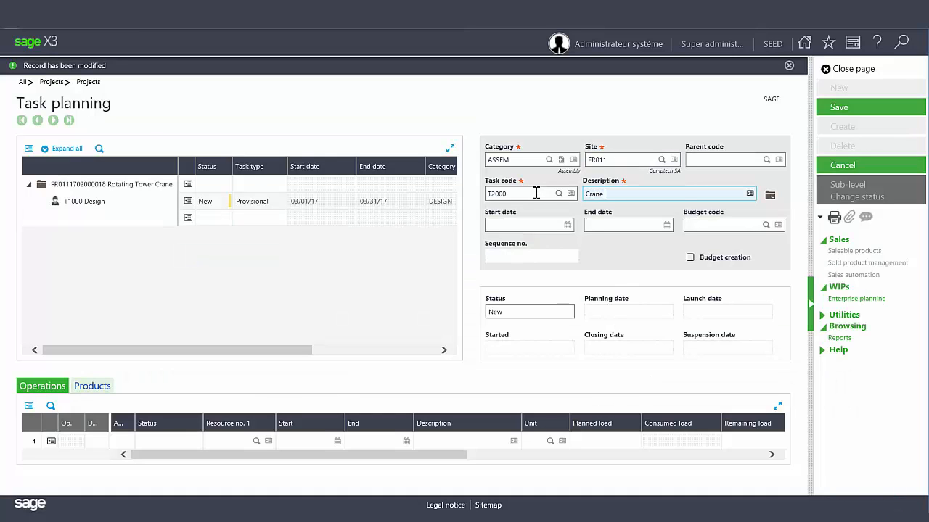
click(666, 224)
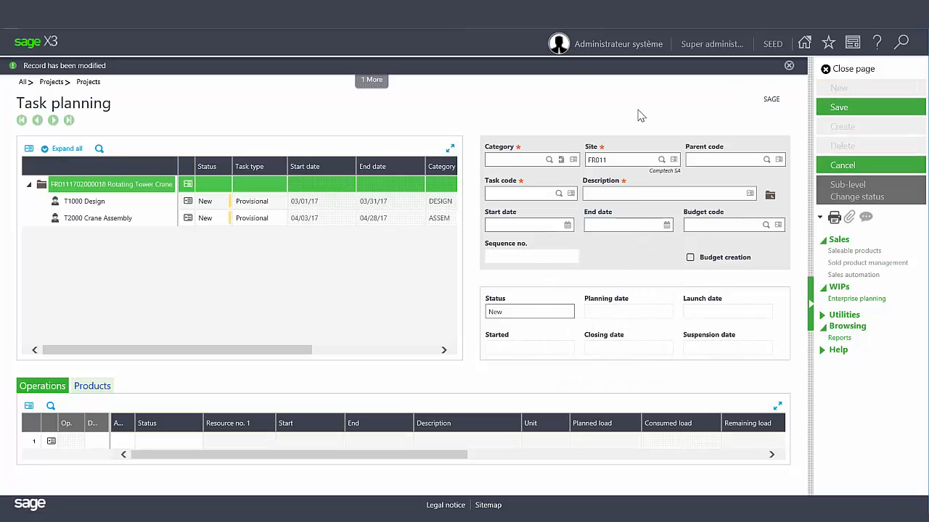
Step: Add T3000 Installation (Assembly on site, May) and T4000 Acceptance Test (QA, June)
click(550, 160)
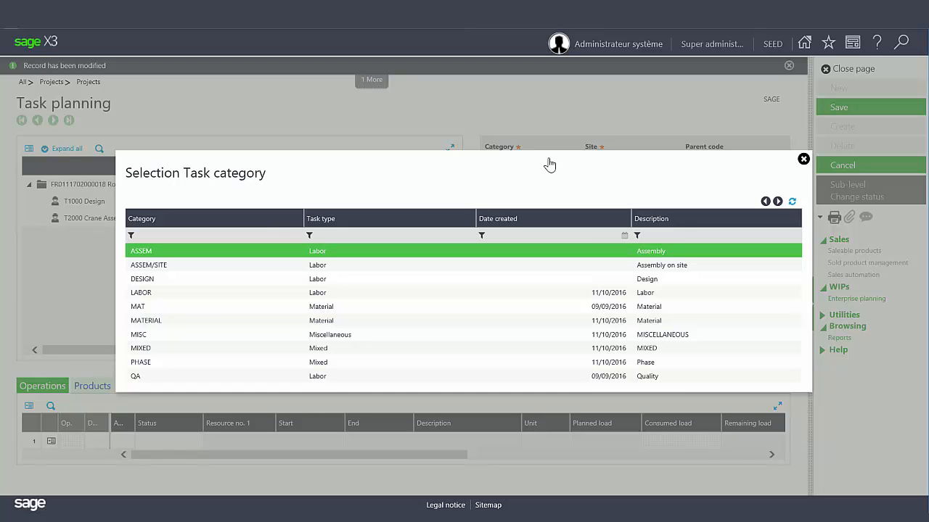
double_click(149, 265)
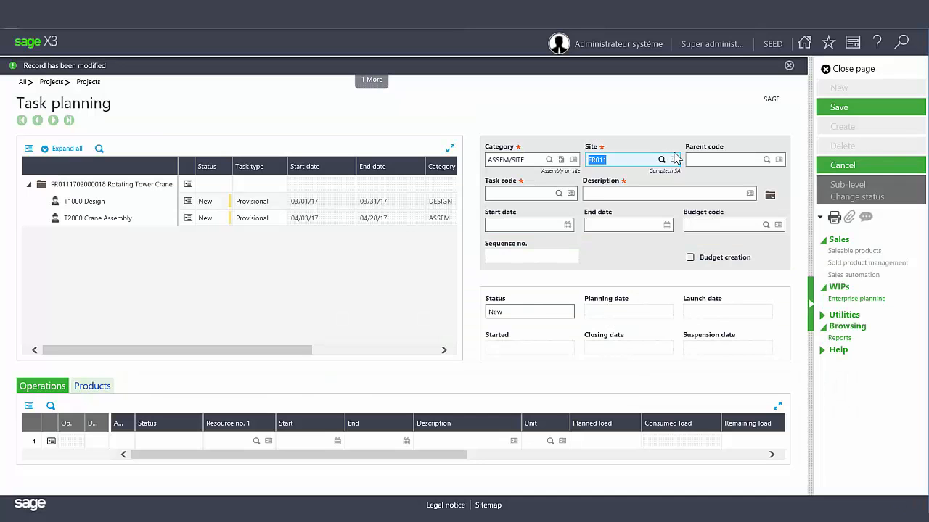
text(t3000)
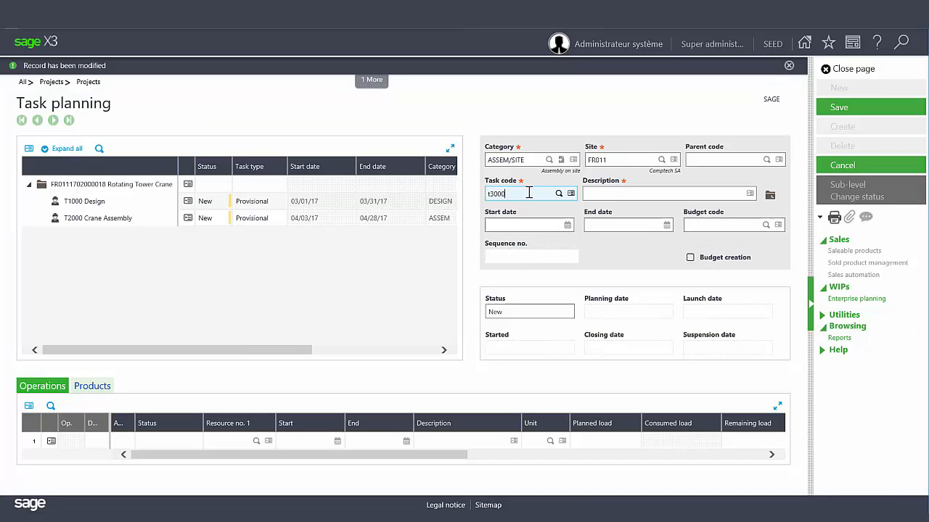
click(667, 193)
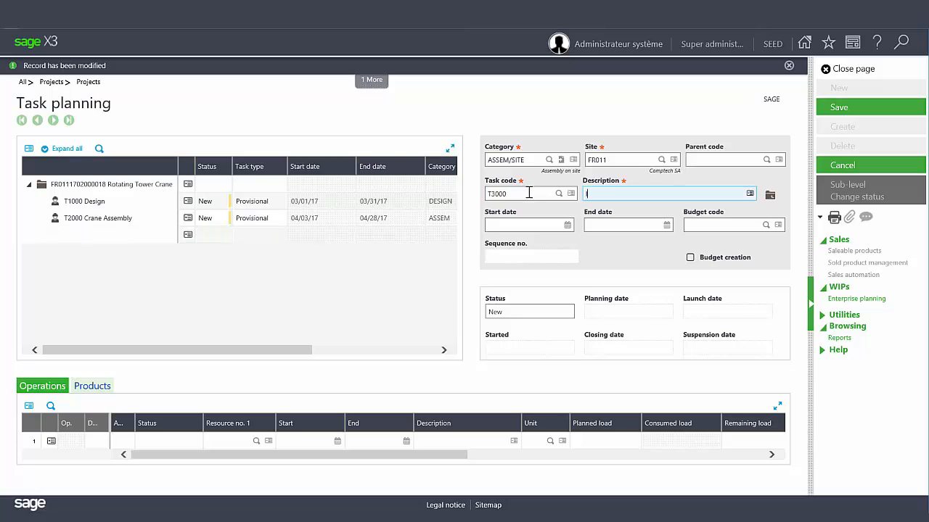
click(626, 225)
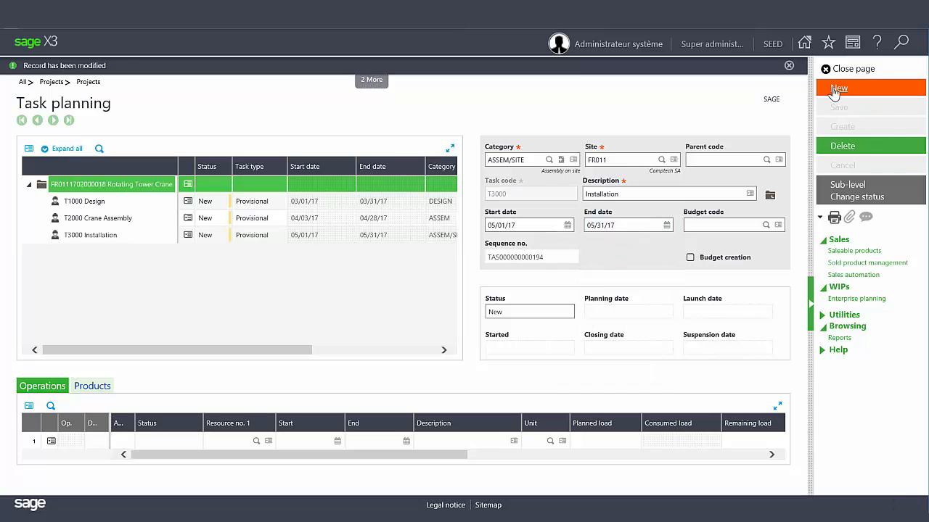
click(549, 160)
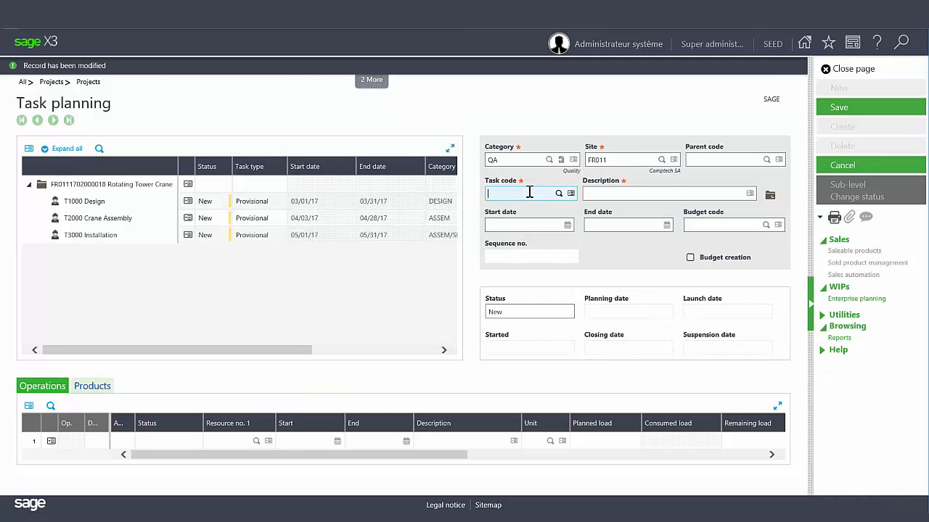
text(T4000)
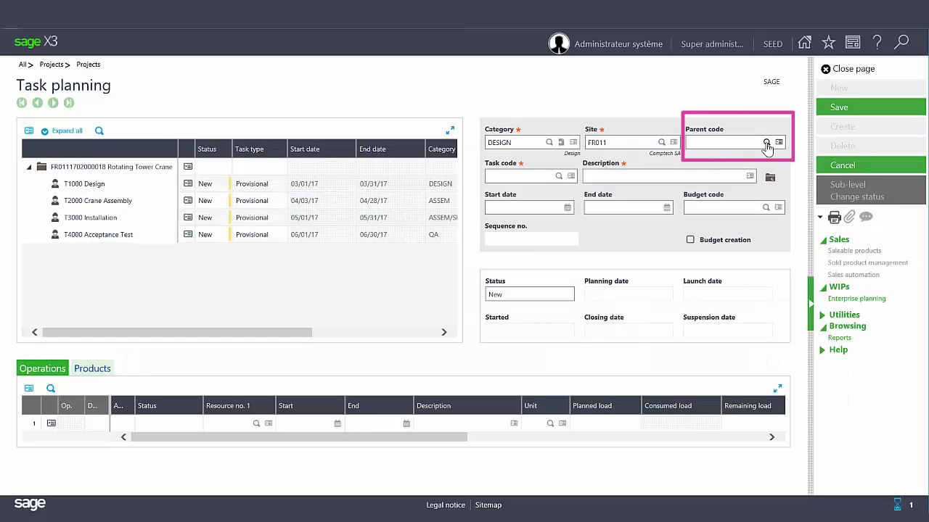
Step: Enter sub-task T1001 Mechanical Design with parent task T1000 Design
click(766, 142)
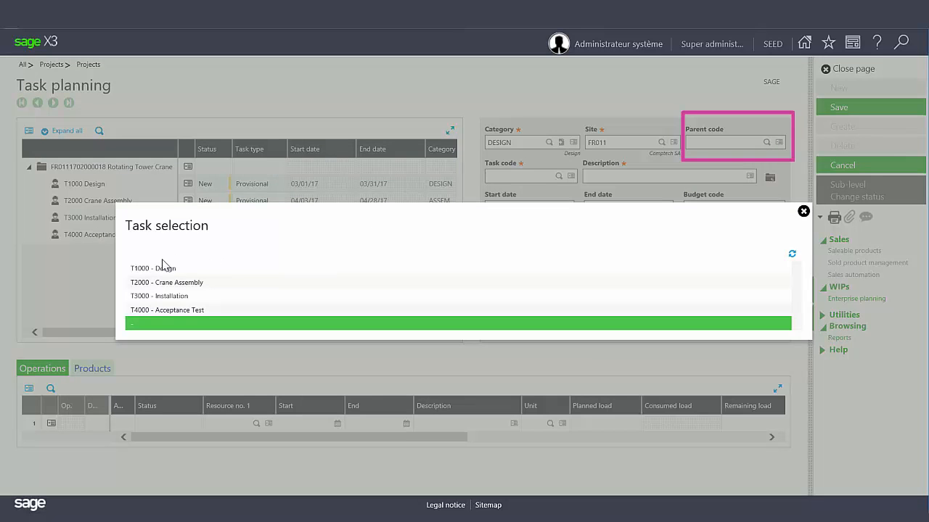
click(152, 268)
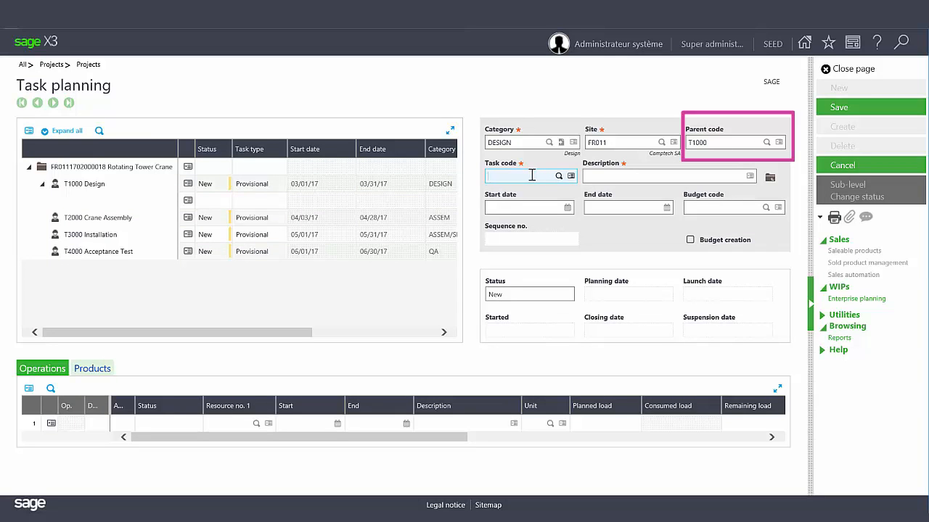
text(t1001)
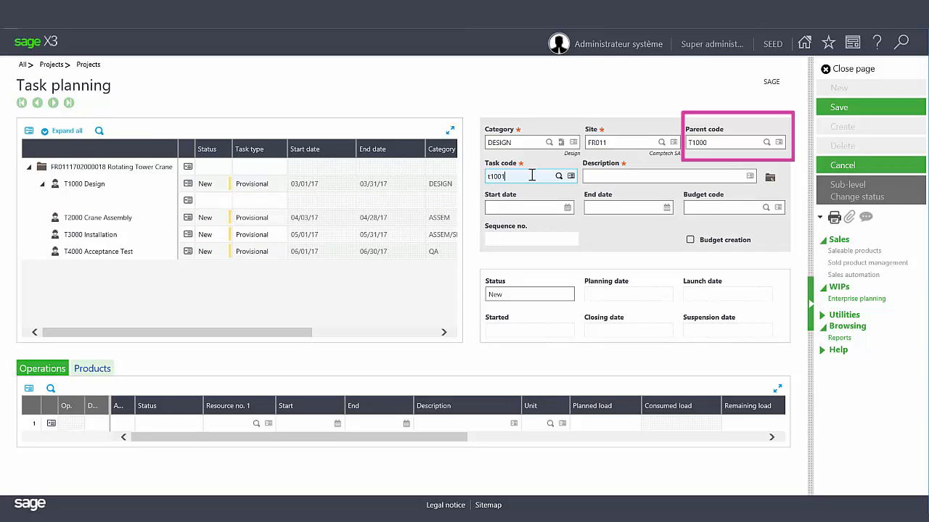
click(667, 176)
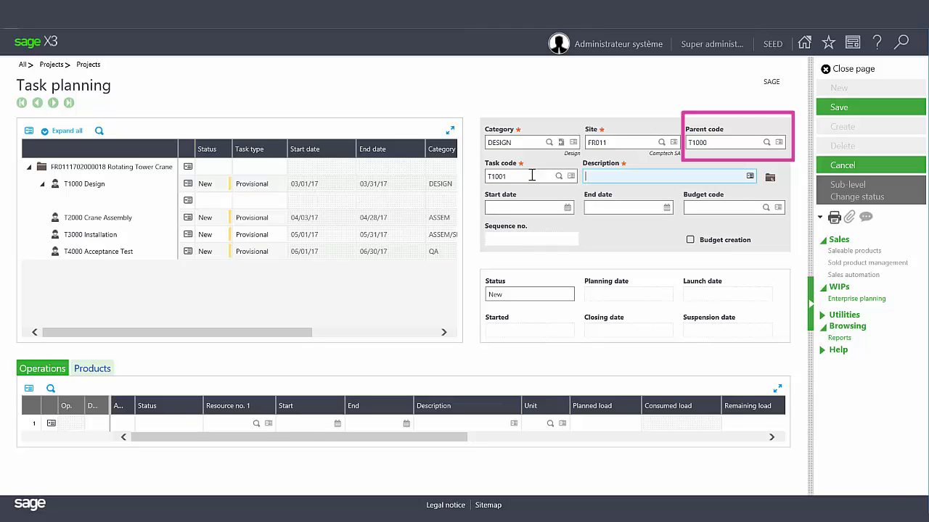
text(Med)
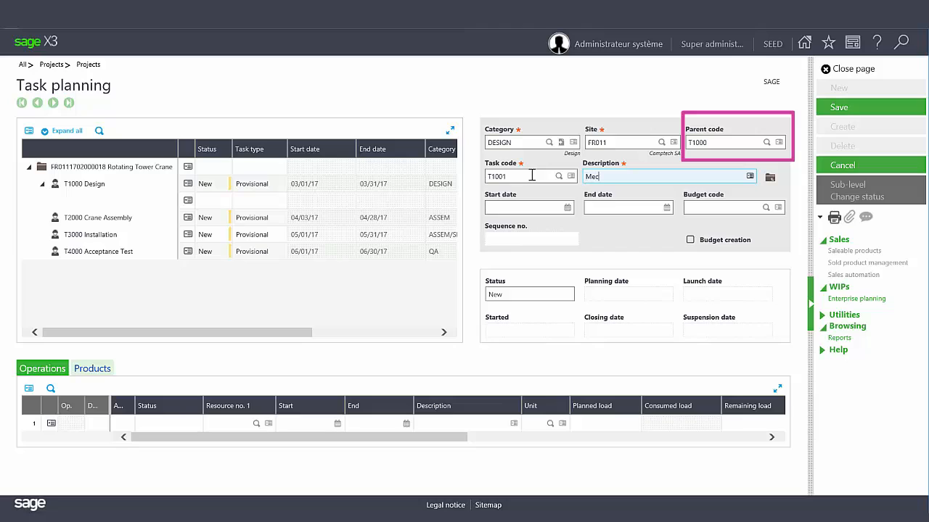
text(echani)
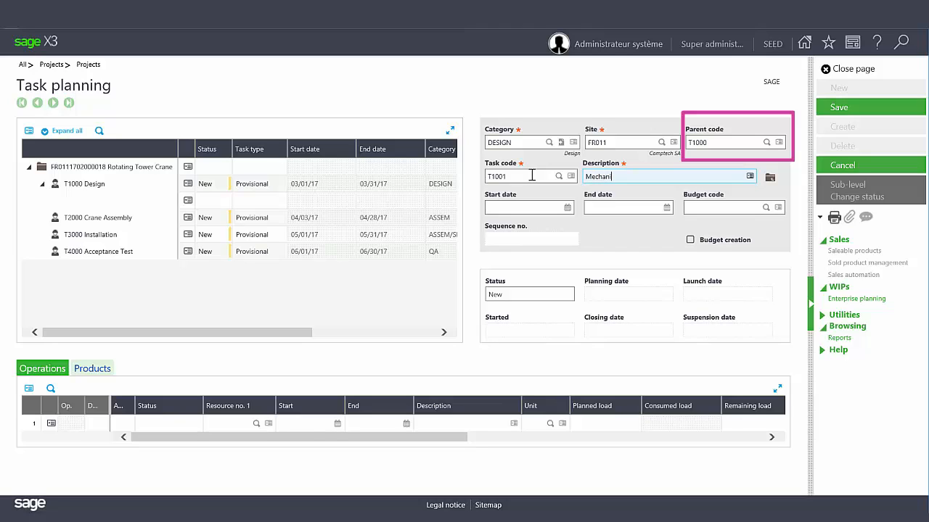
click(528, 176)
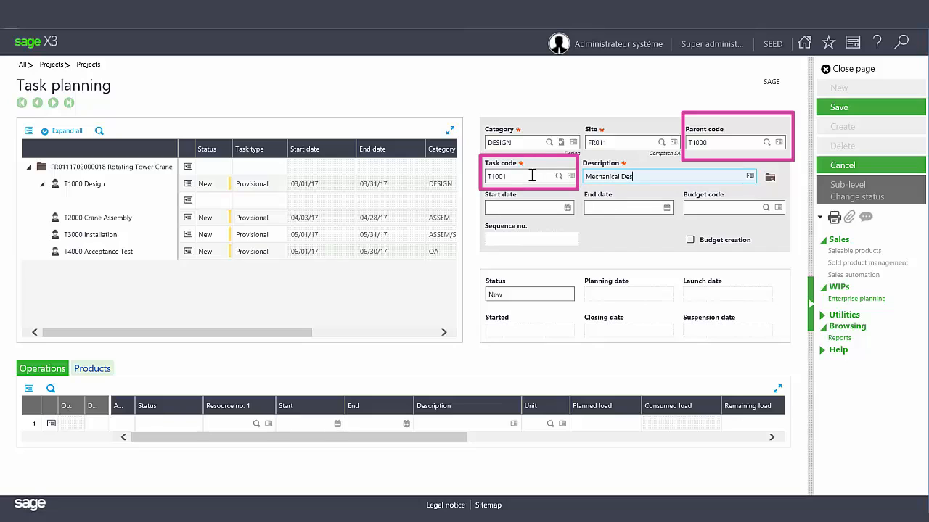
text(ign)
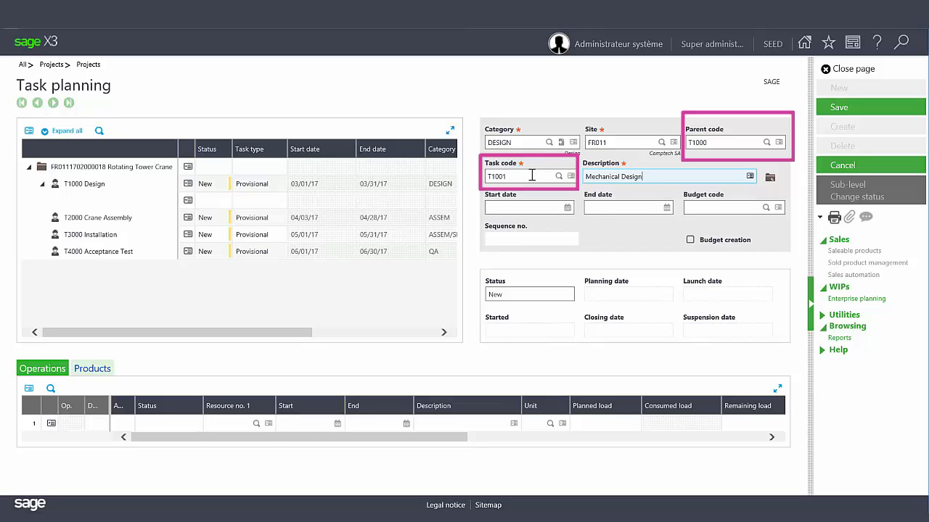
Step: Date the sub-task 03/01/17 to 03/31/17 and save it
click(528, 208)
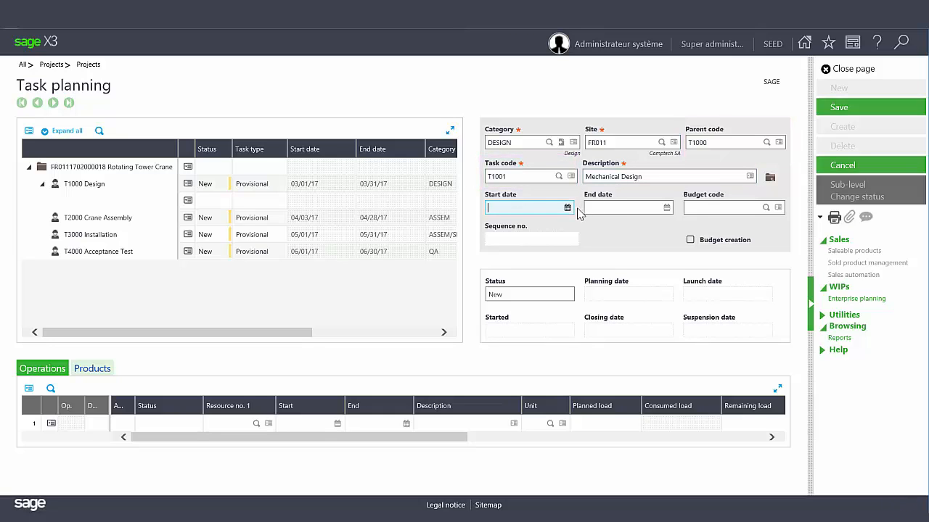
click(567, 207)
text(03/01/17)
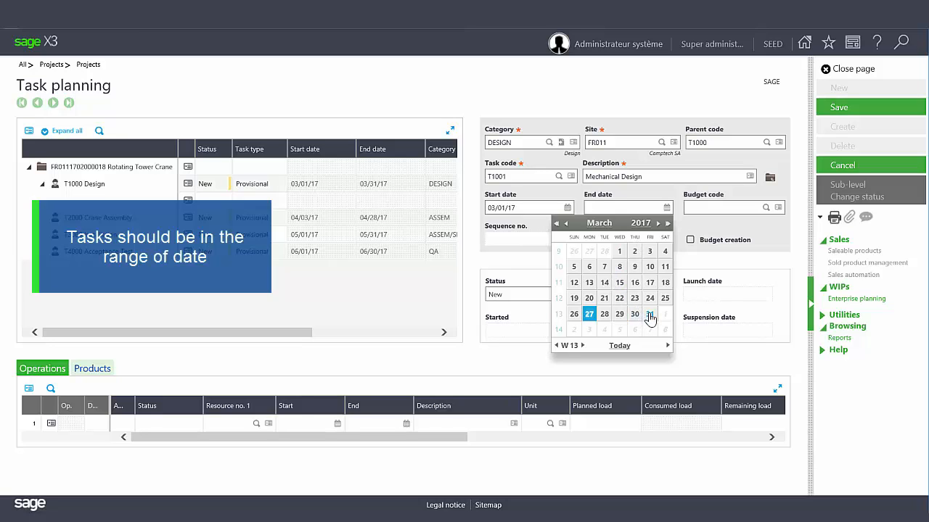
click(649, 313)
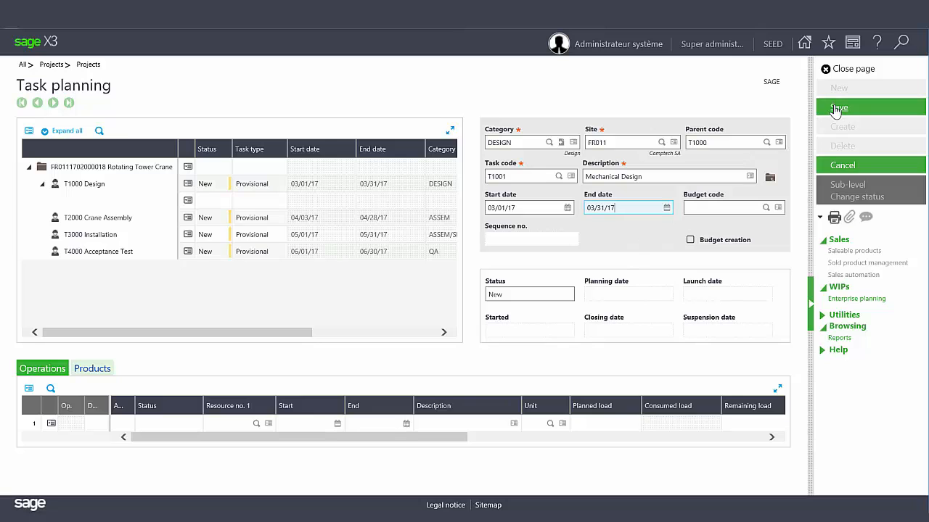
click(839, 107)
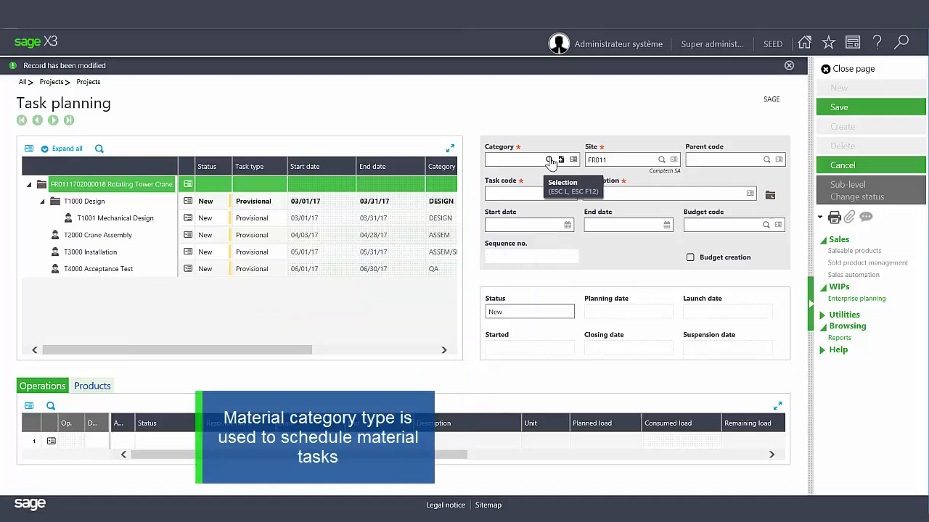
Step: Save material task T2011 Mass Element under T2000, dated 04/03/17–04/28/17
click(550, 159)
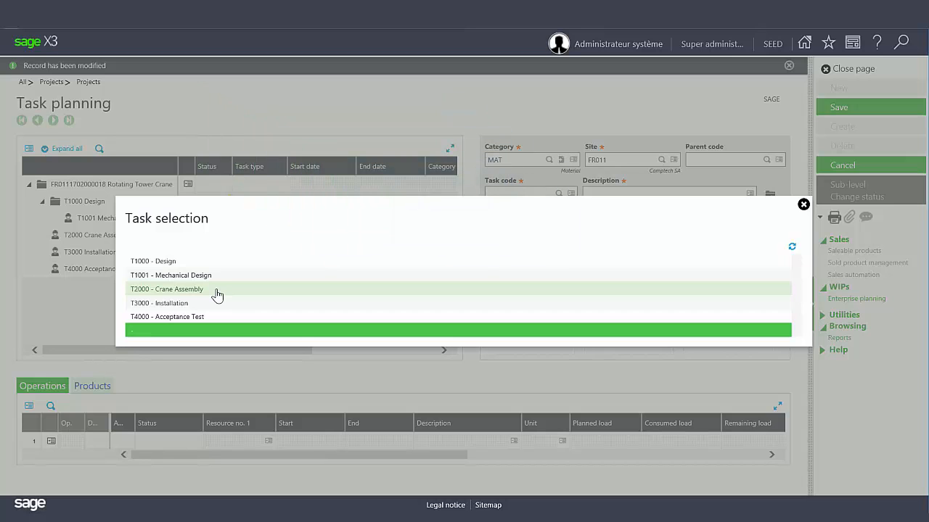
click(166, 288)
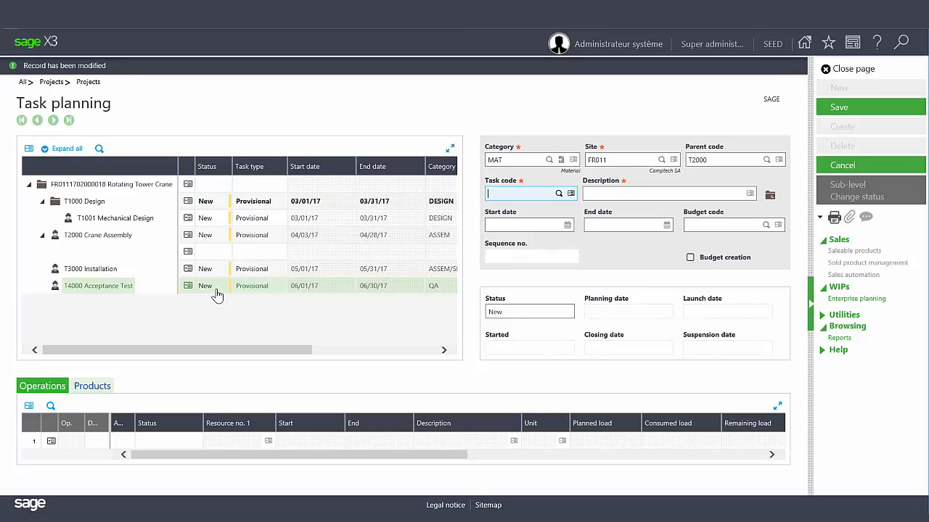
text(t2011)
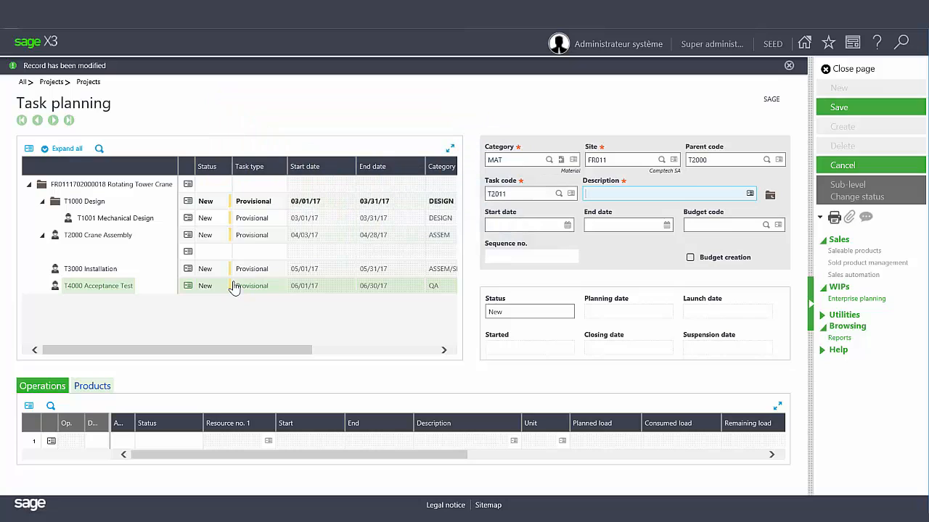
text(Mass Element)
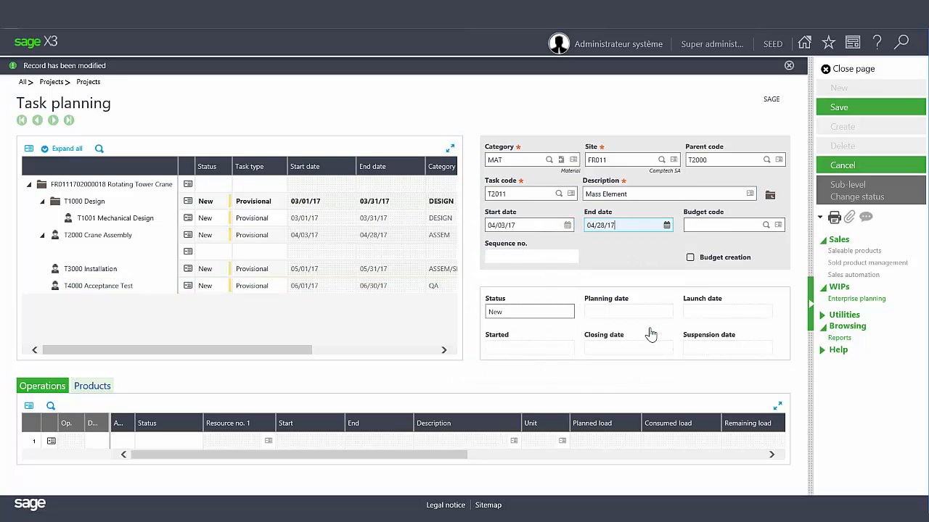
click(870, 107)
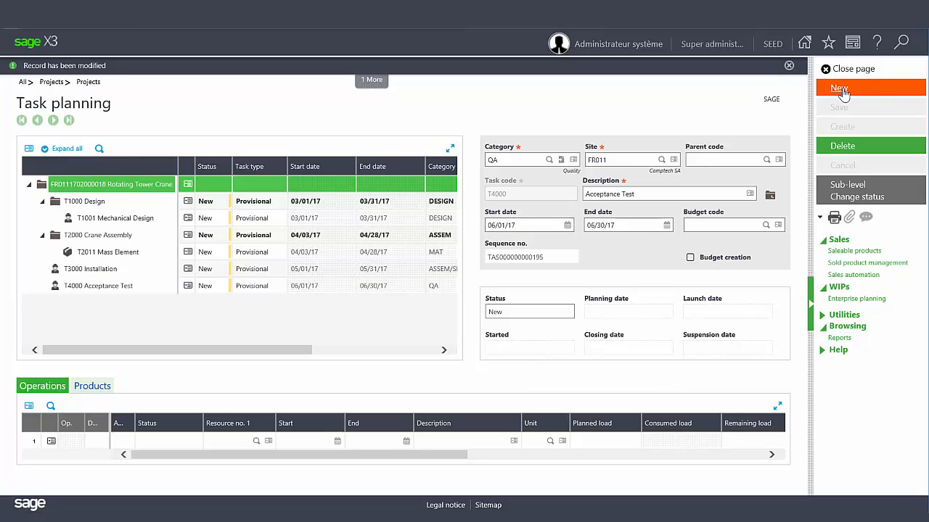
Step: Start a new ASSEM-category task and pick its start date from the calendar
click(549, 159)
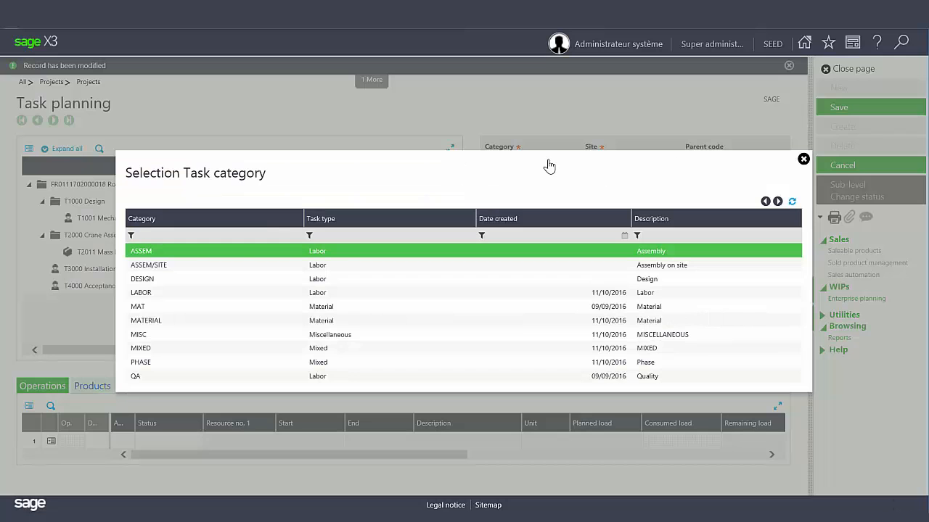
click(141, 250)
text(Ass)
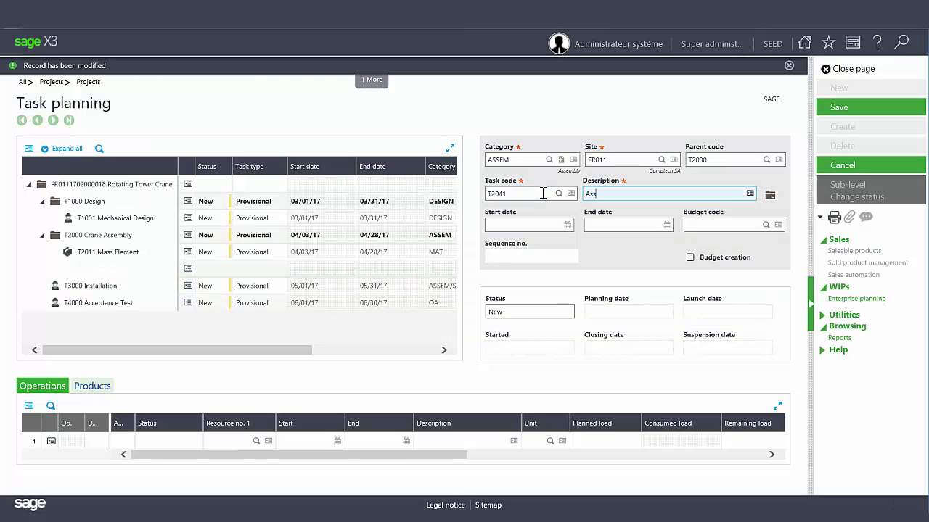
click(563, 225)
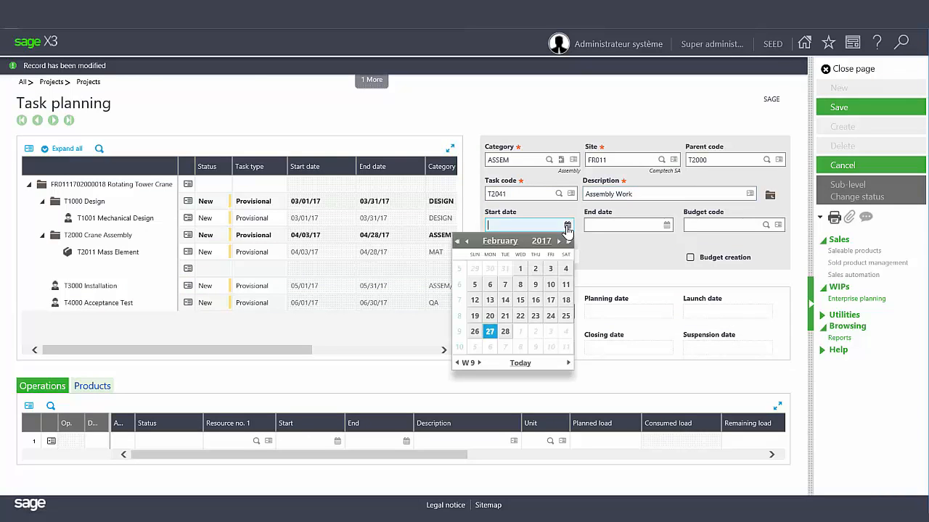
click(568, 241)
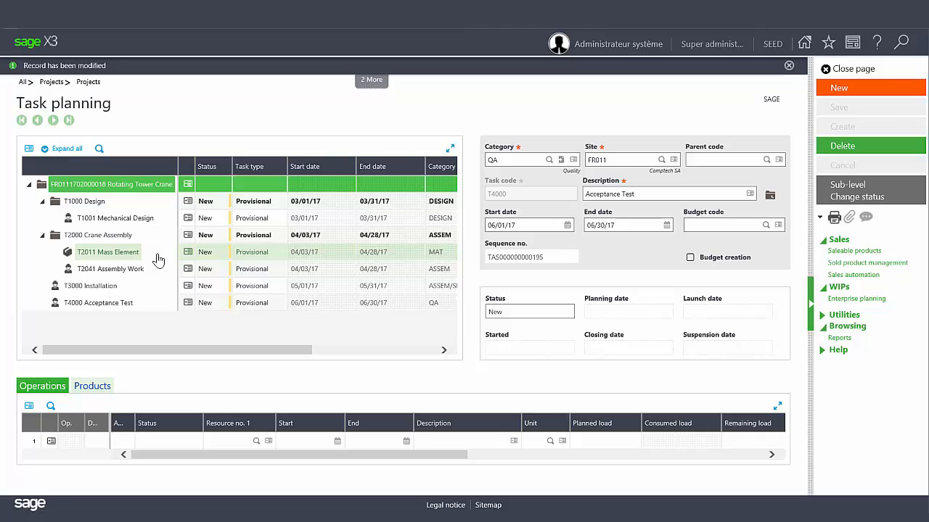
click(519, 159)
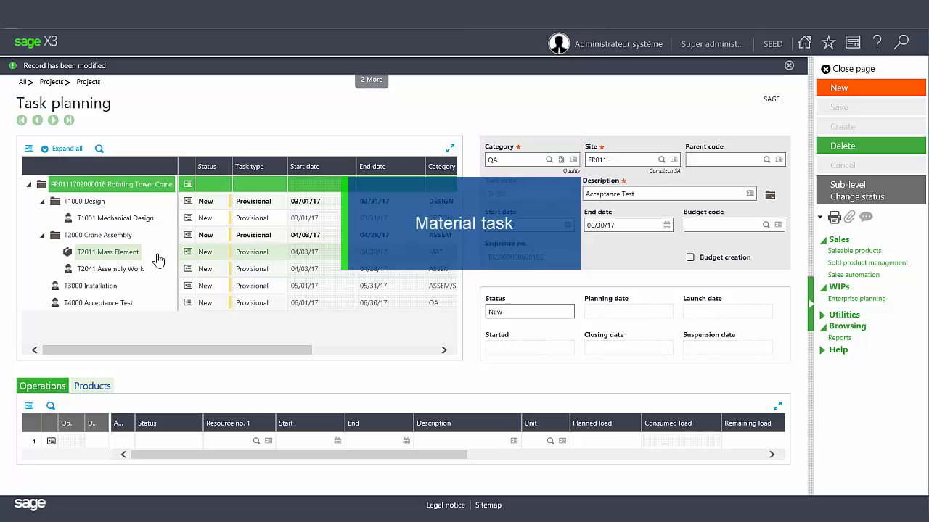
click(726, 225)
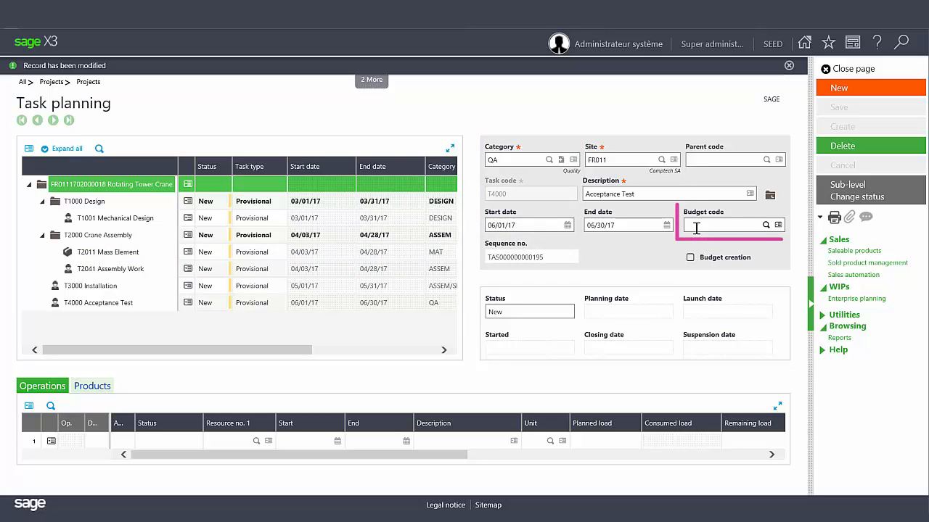
click(725, 225)
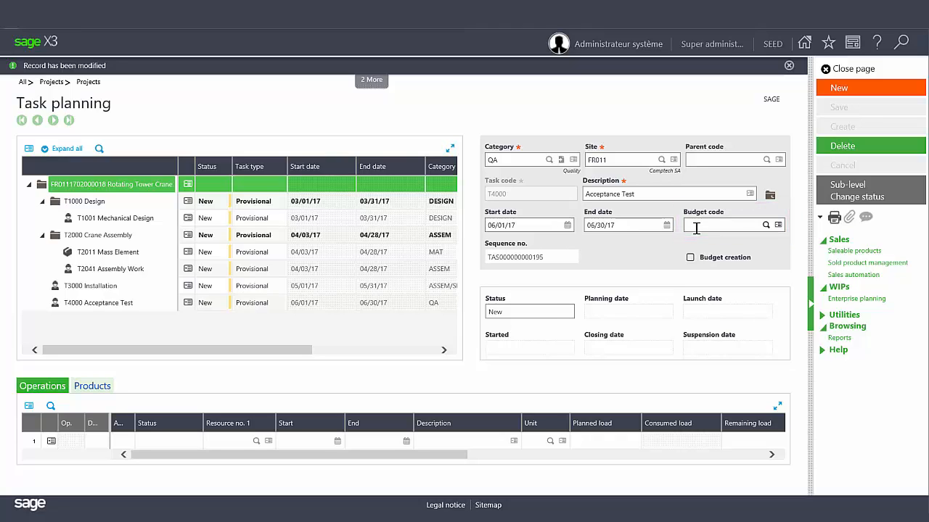
click(529, 311)
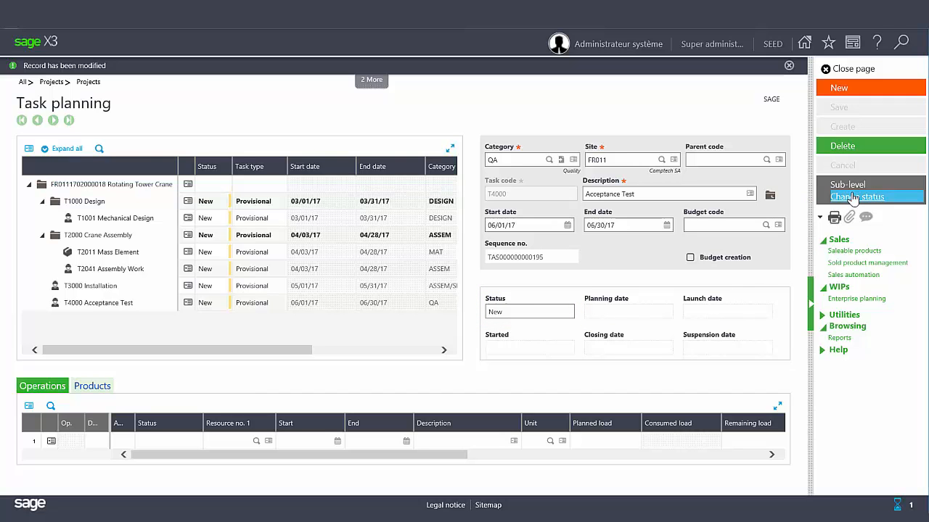
Step: Bring up Change status for the project's tasks
click(857, 196)
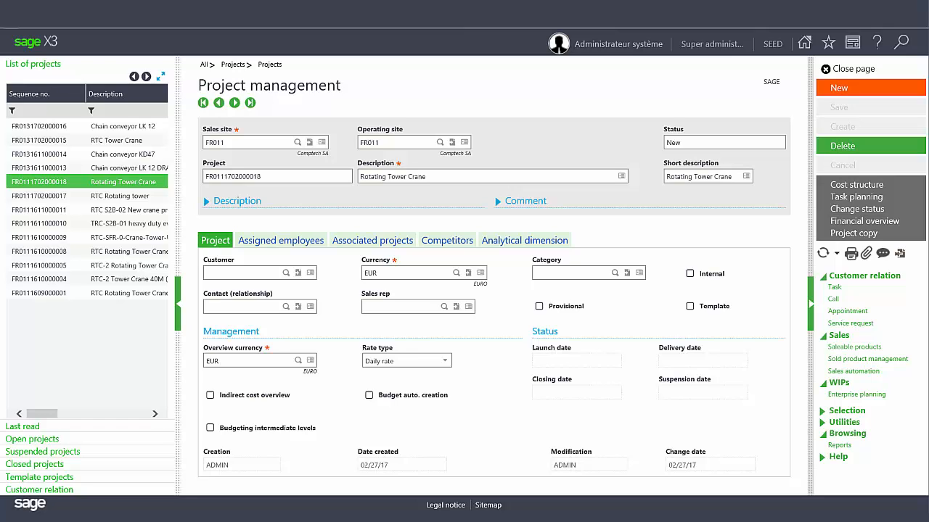
mouse_move(830, 208)
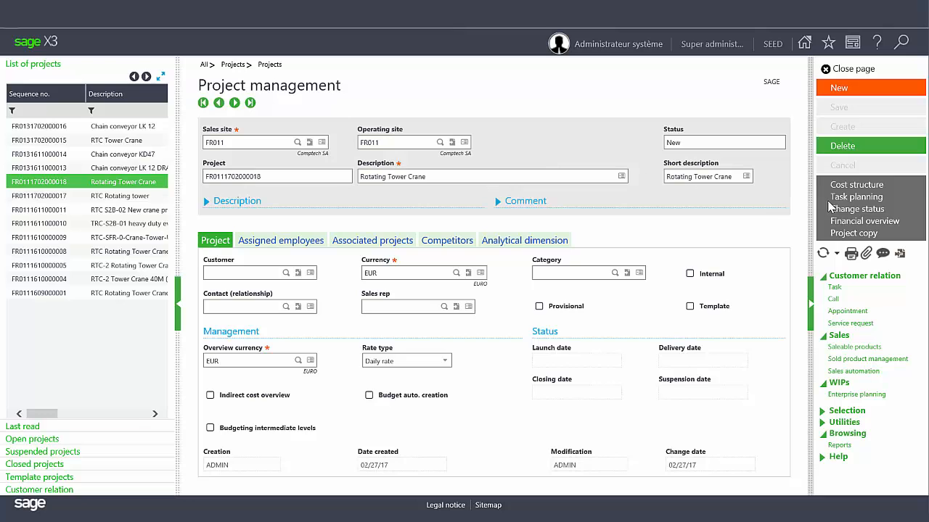
Step: Reopen the task plan and select T1001 Mechanical Design in the tree
click(857, 197)
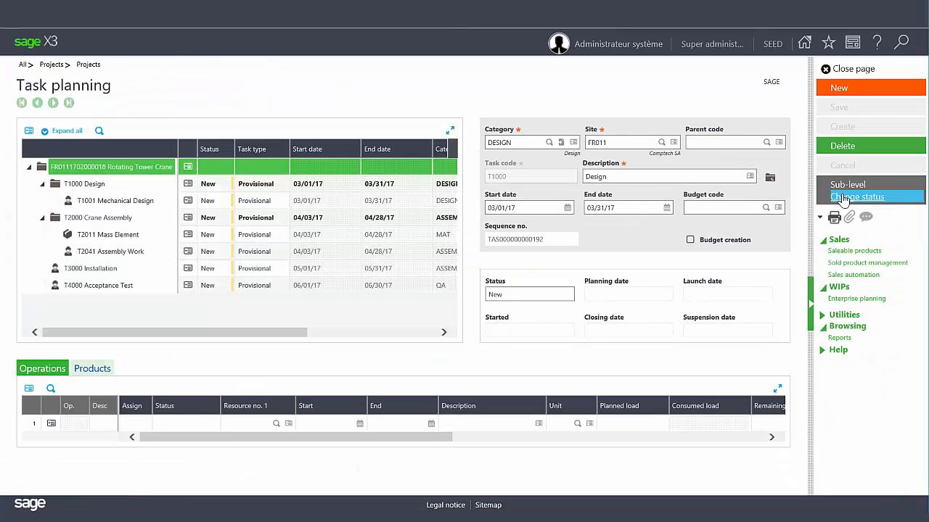
mouse_move(787, 197)
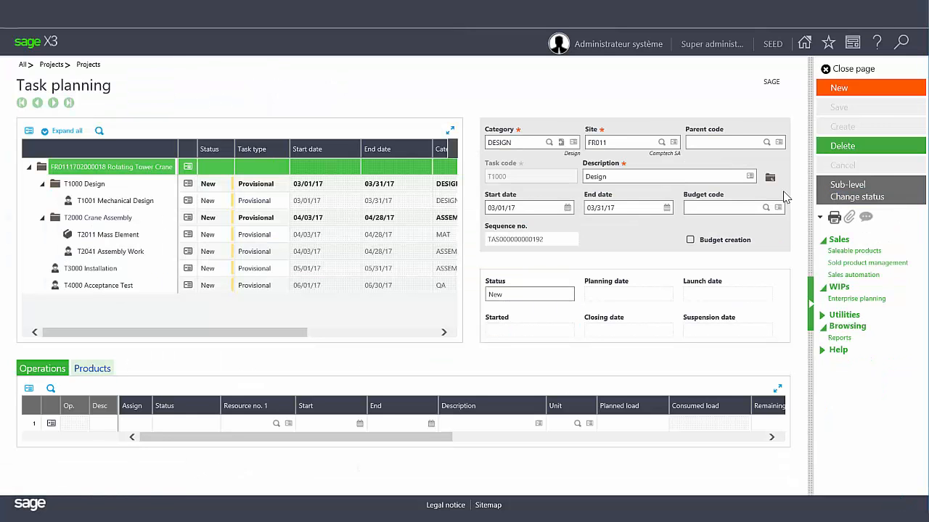
click(115, 200)
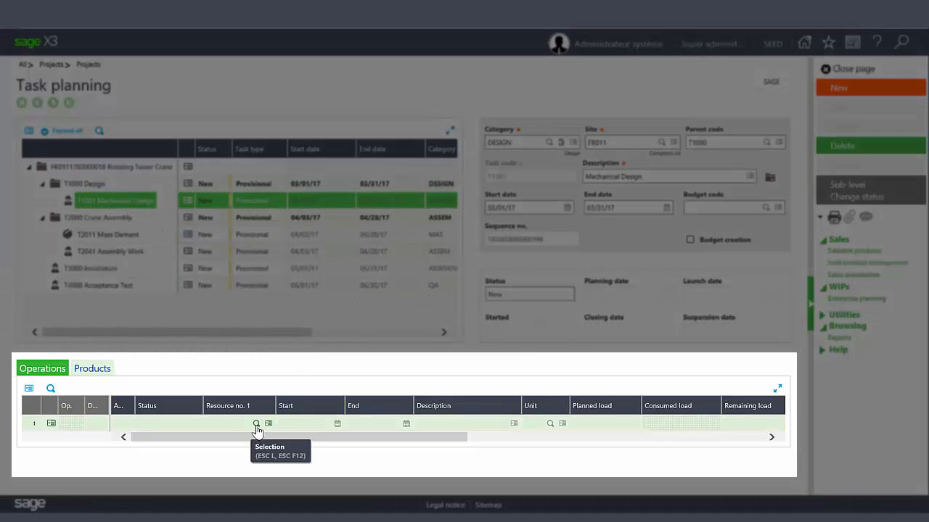
Step: Add an operation with resource LAB001 described as 'Mechanical Design'
click(255, 424)
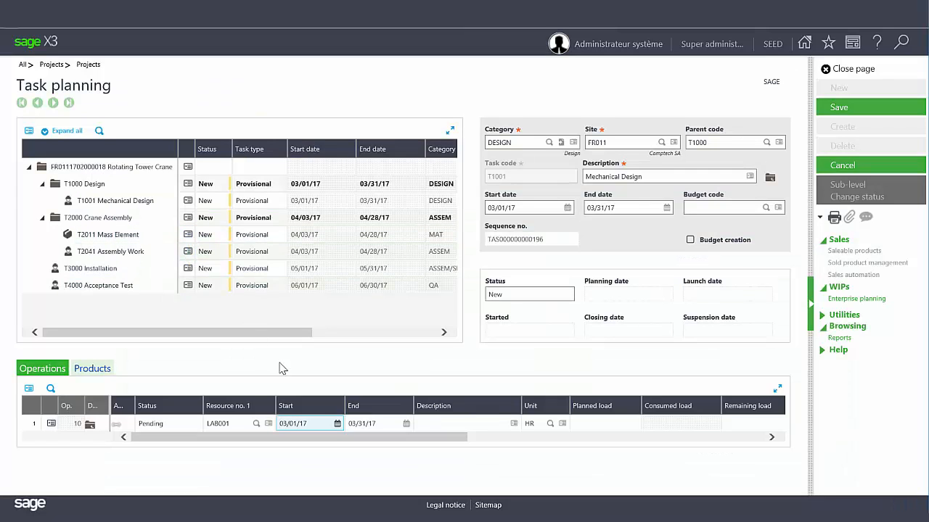
click(464, 423)
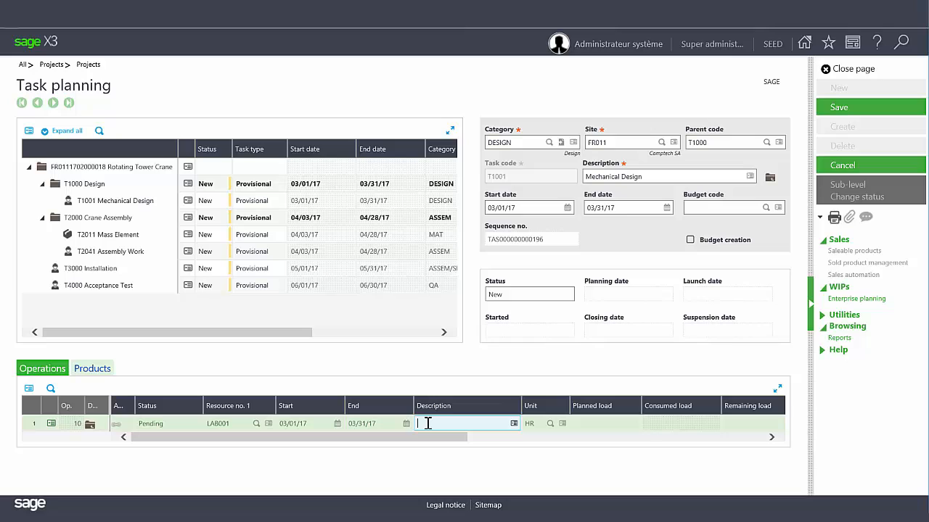
text(Mechanical Design)
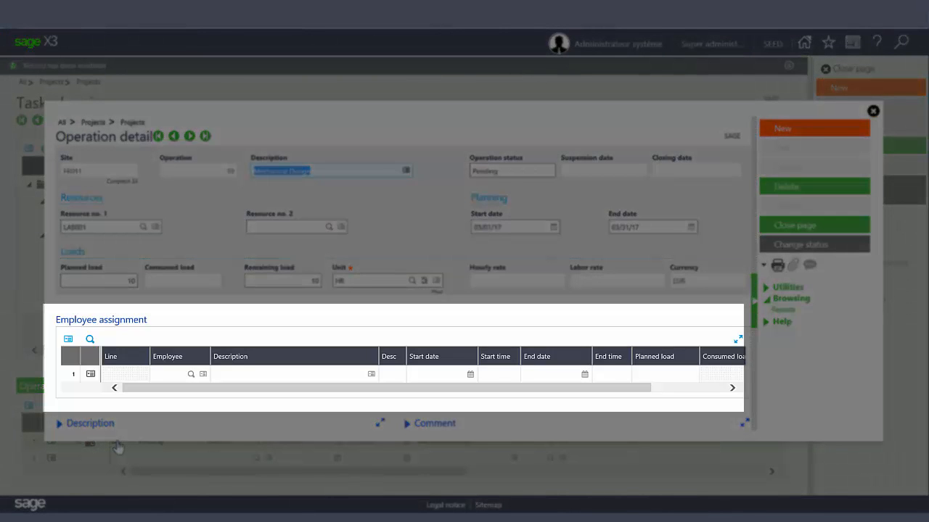
Step: Assign employee USR09 with a planned load of 10 hours and save
click(191, 374)
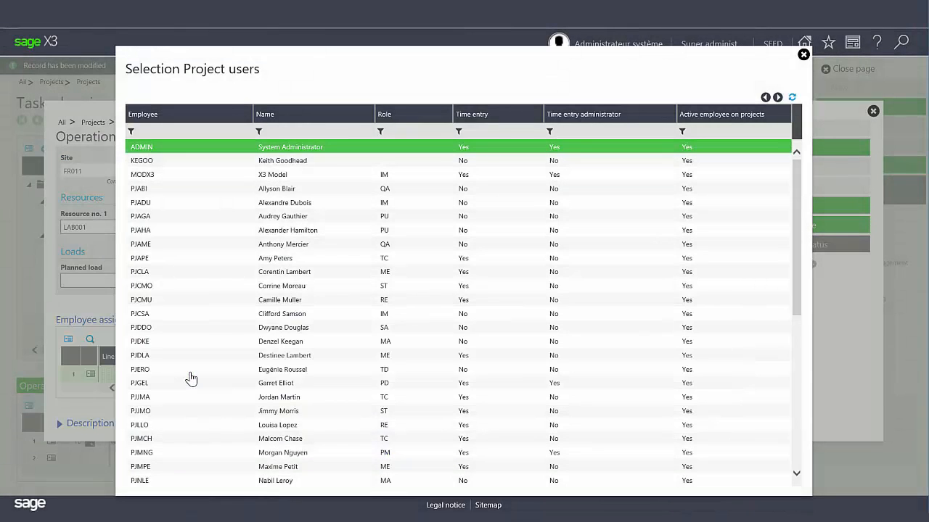
scroll(down, 3)
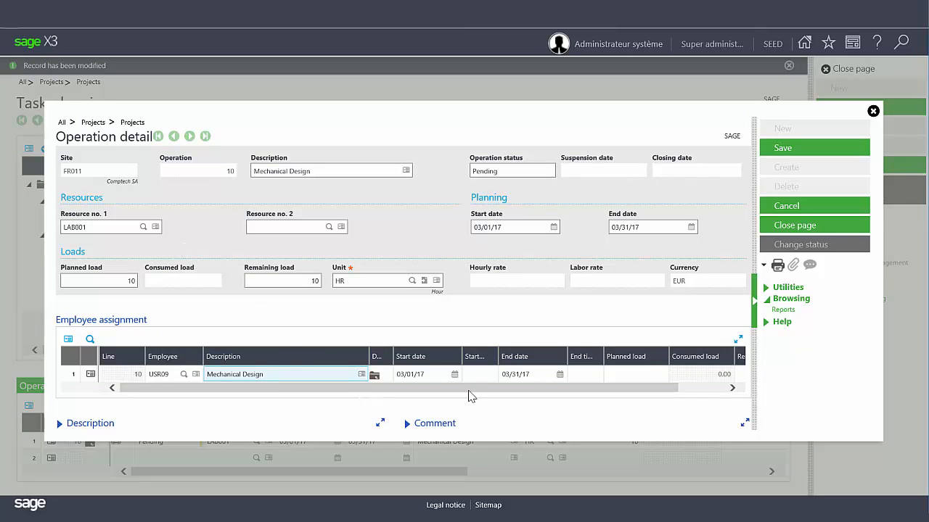
click(635, 374)
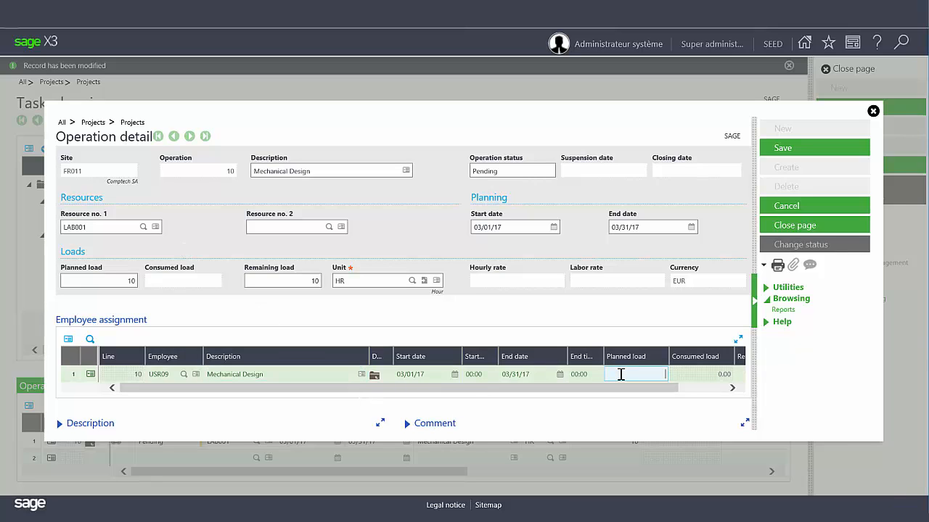
text(10)
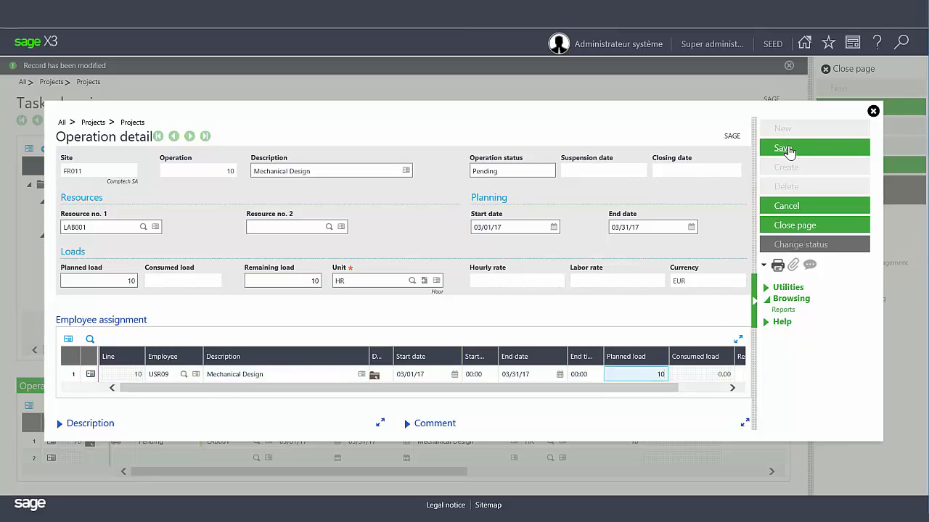
click(784, 148)
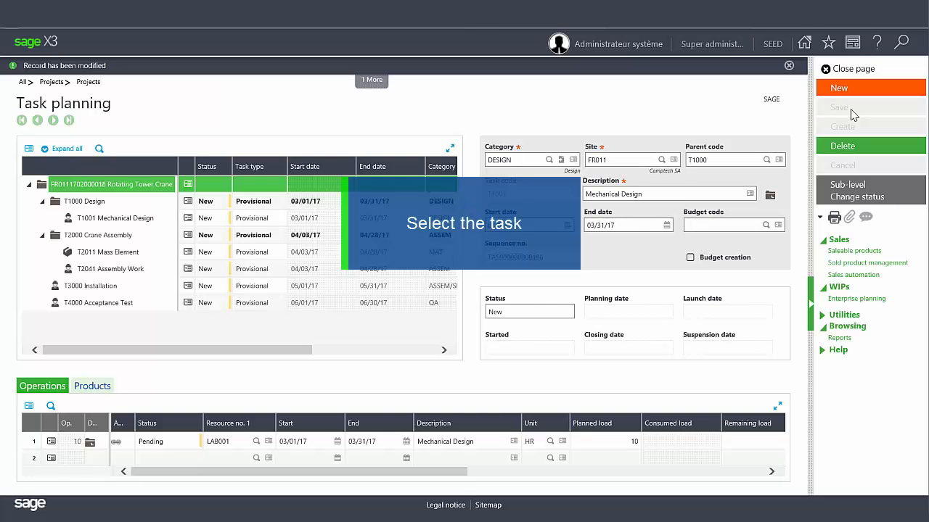
Step: On task T2011 Mass Element's Products tab, enter product COM102 (unit UN) on line 10
click(107, 252)
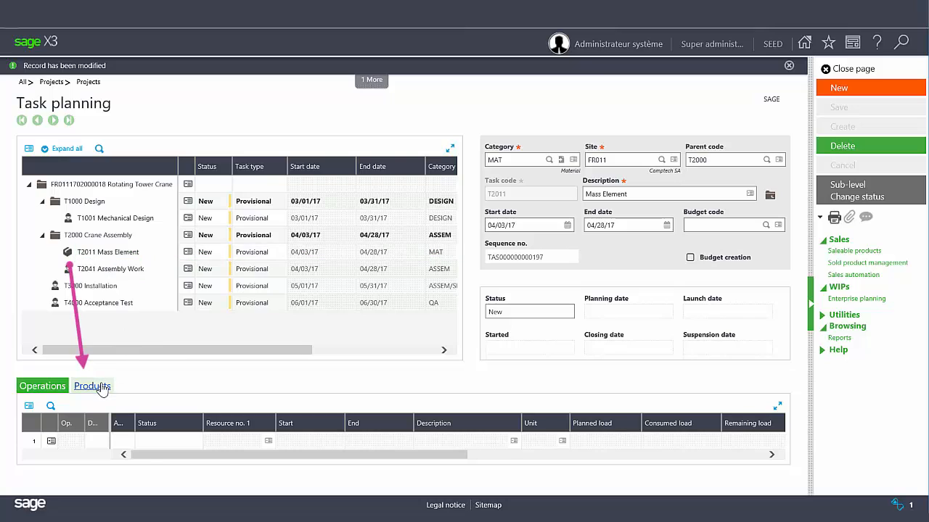
click(90, 386)
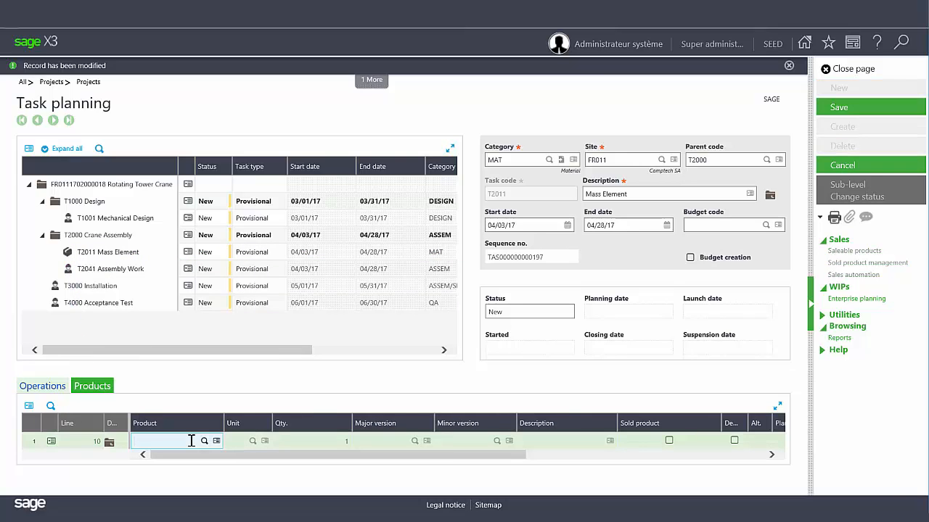
text(COM)
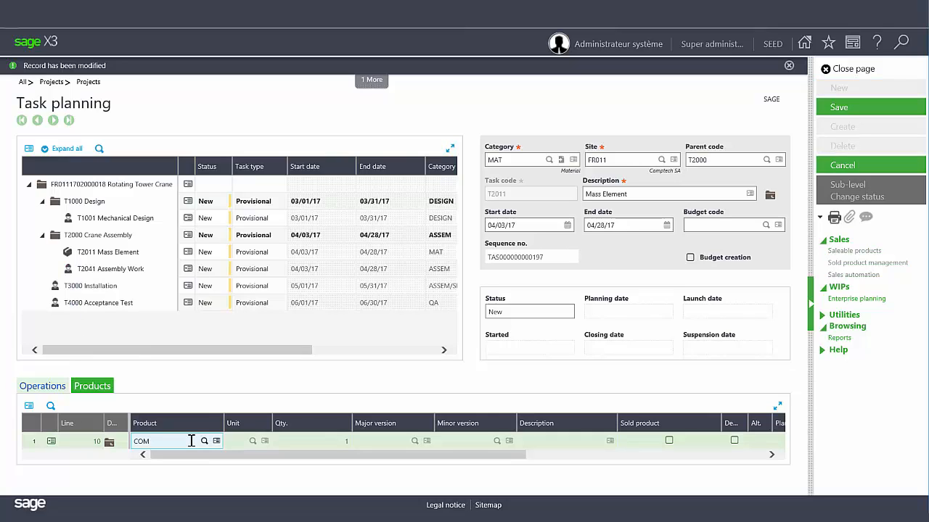
text(102)
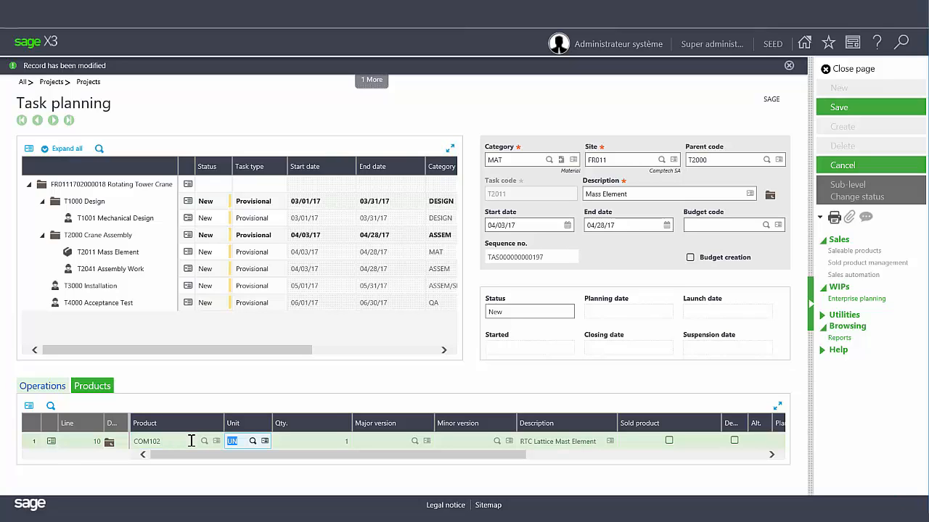
click(312, 441)
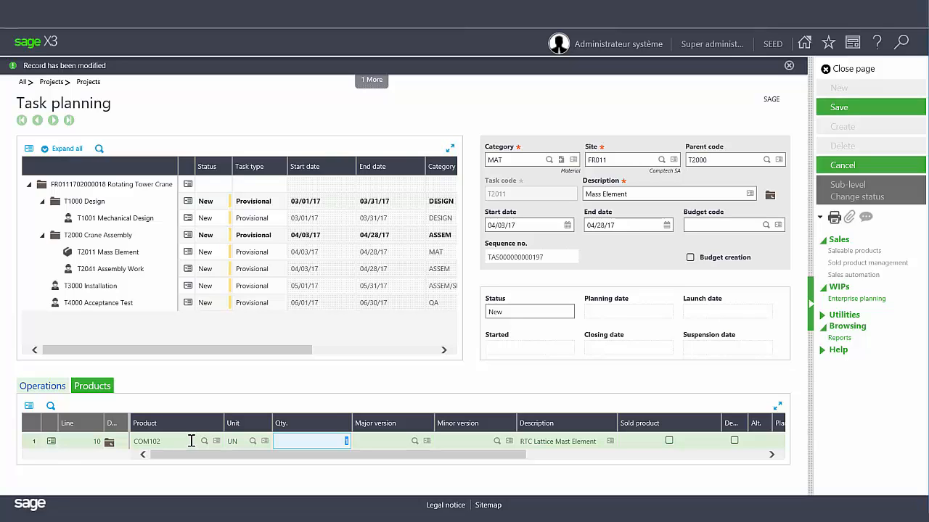
Step: Tick the flag after Sold product on the COM102 line, leaving quantity 1
click(668, 440)
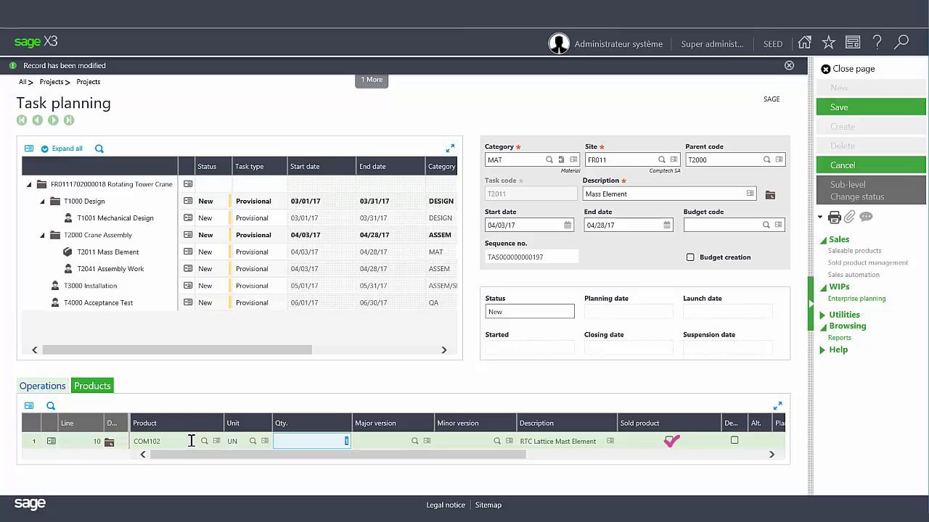
click(668, 440)
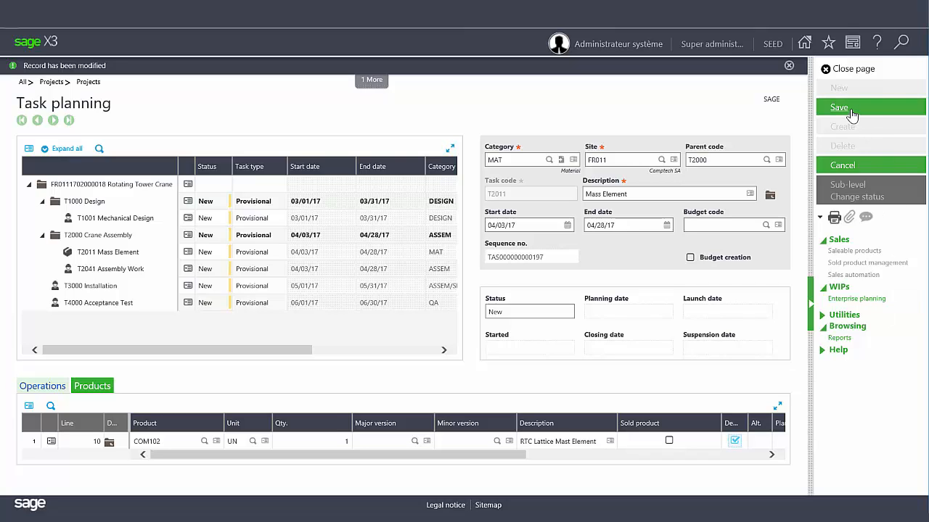
Step: Save the task plan with the COM102 line on Mass Element
click(839, 106)
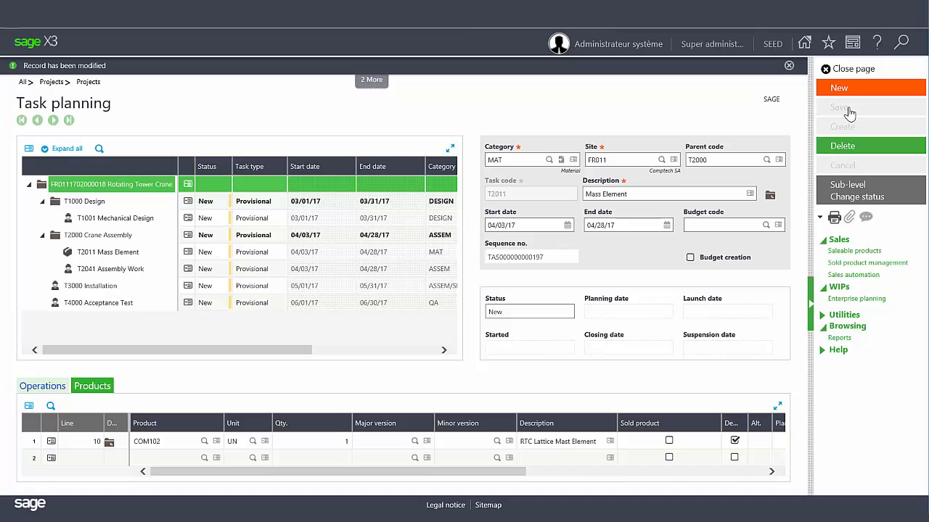
mouse_move(848, 107)
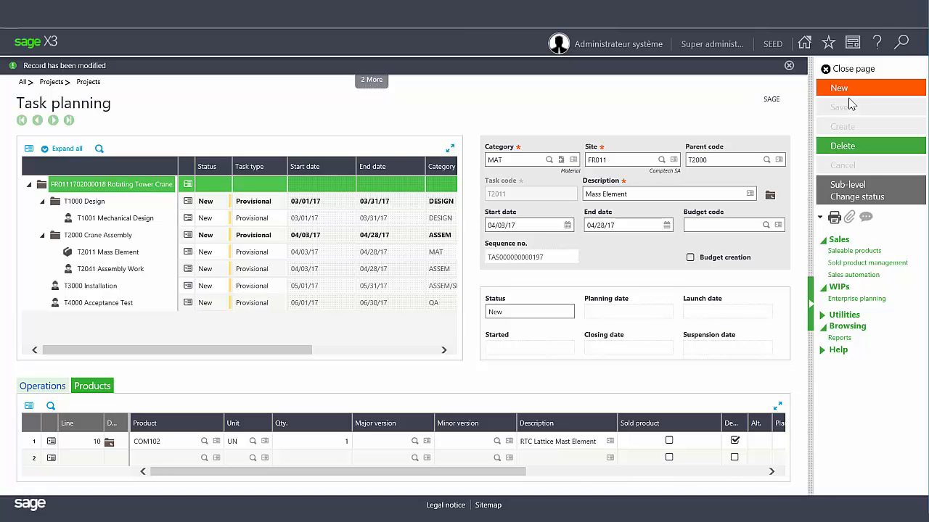